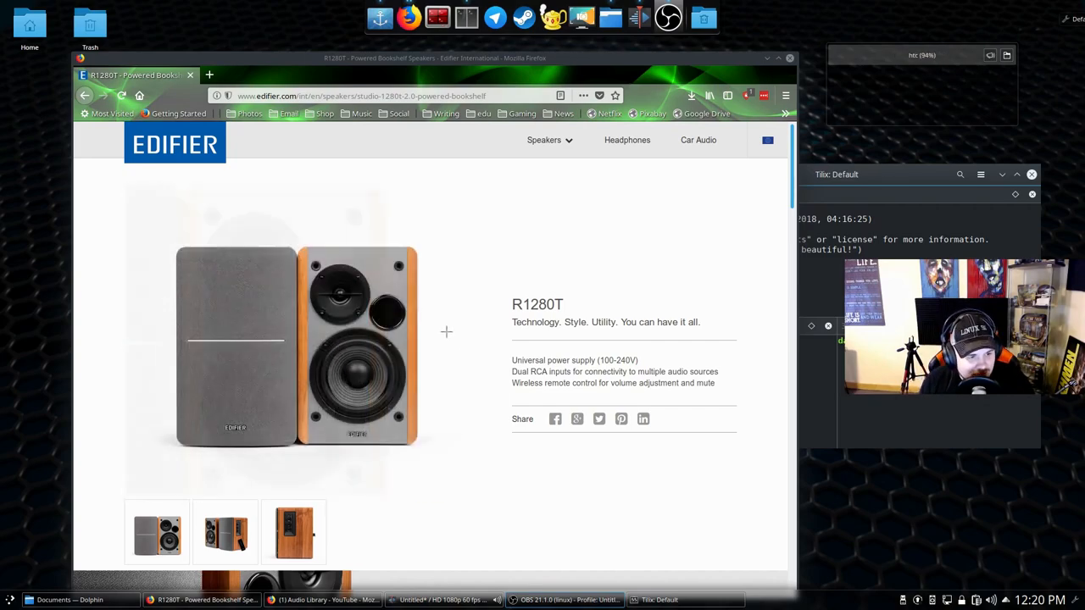
scroll("down", 3)
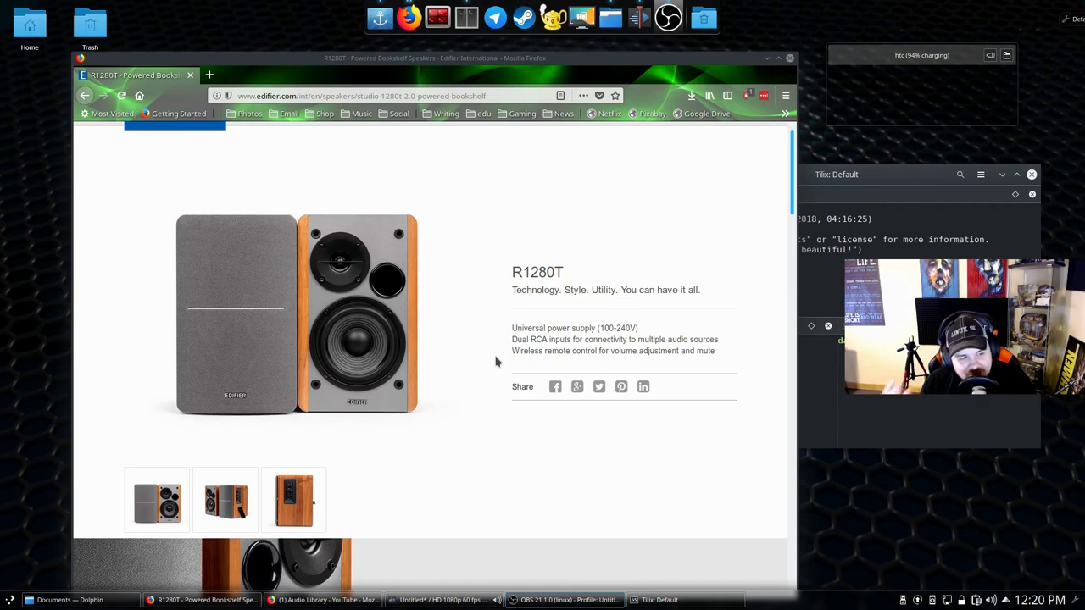
scroll("down", 3)
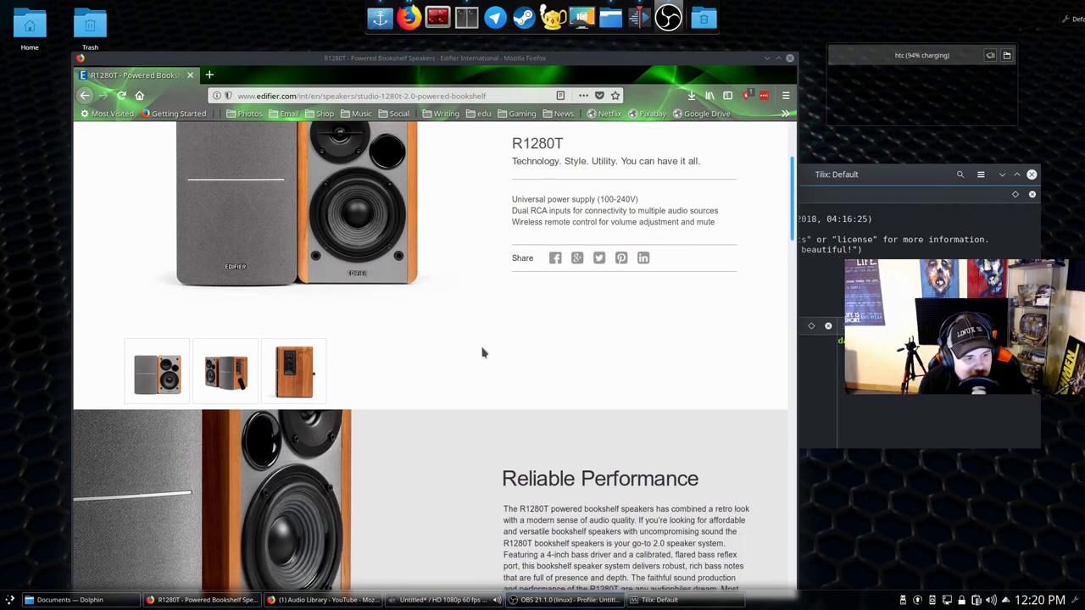
scroll("down", 3)
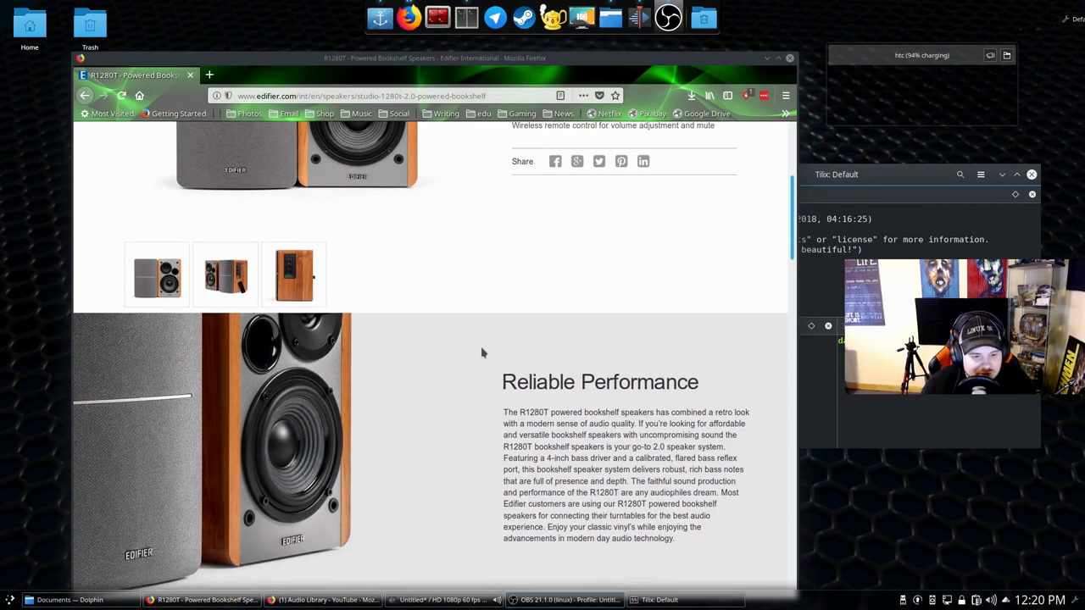
scroll("down", 3)
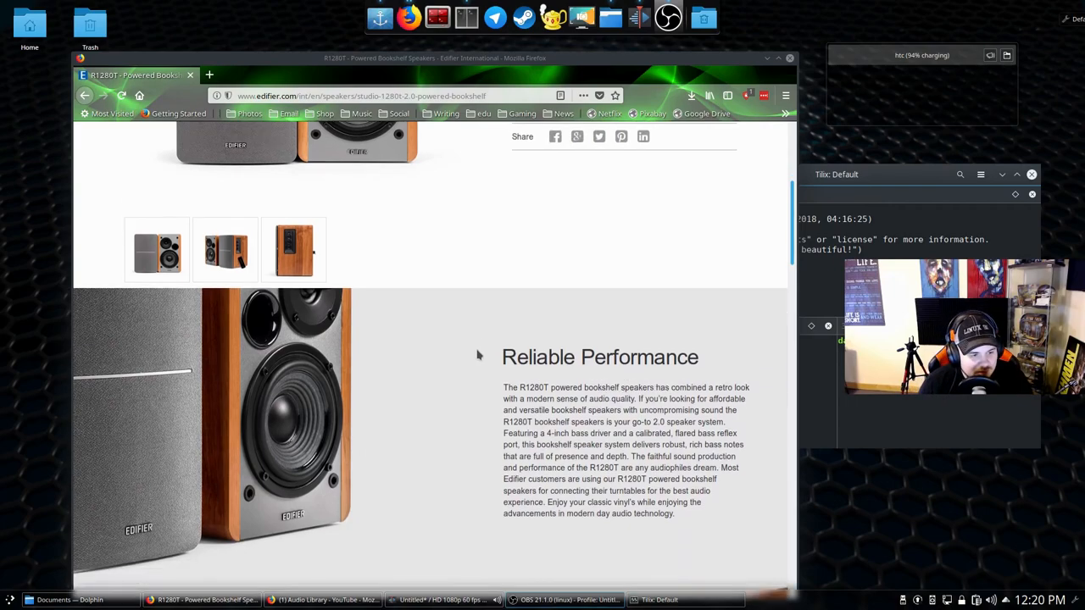
scroll("down", 3)
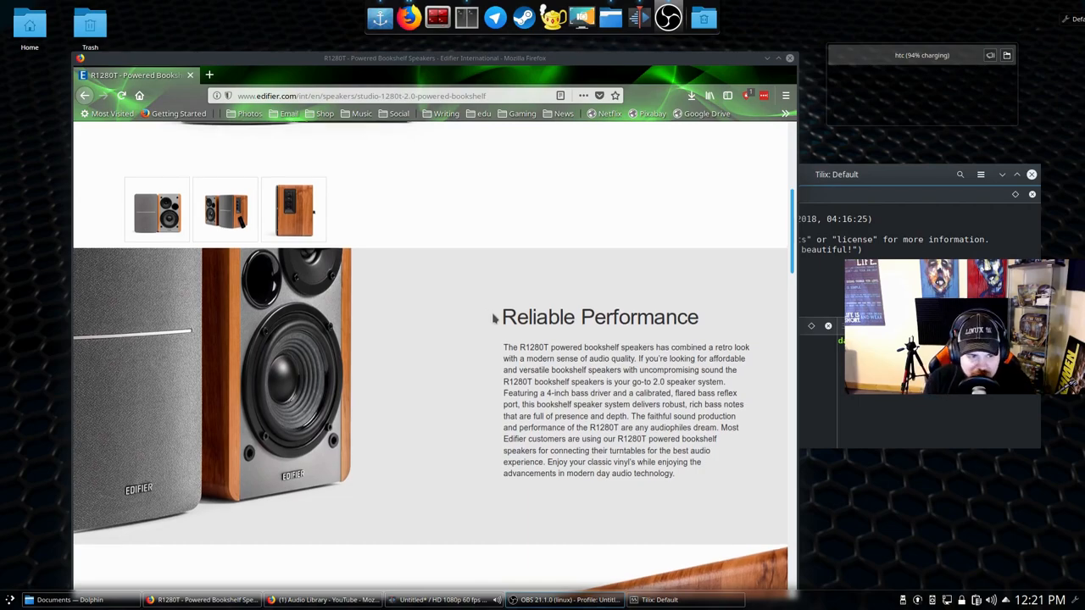
scroll("down", 3)
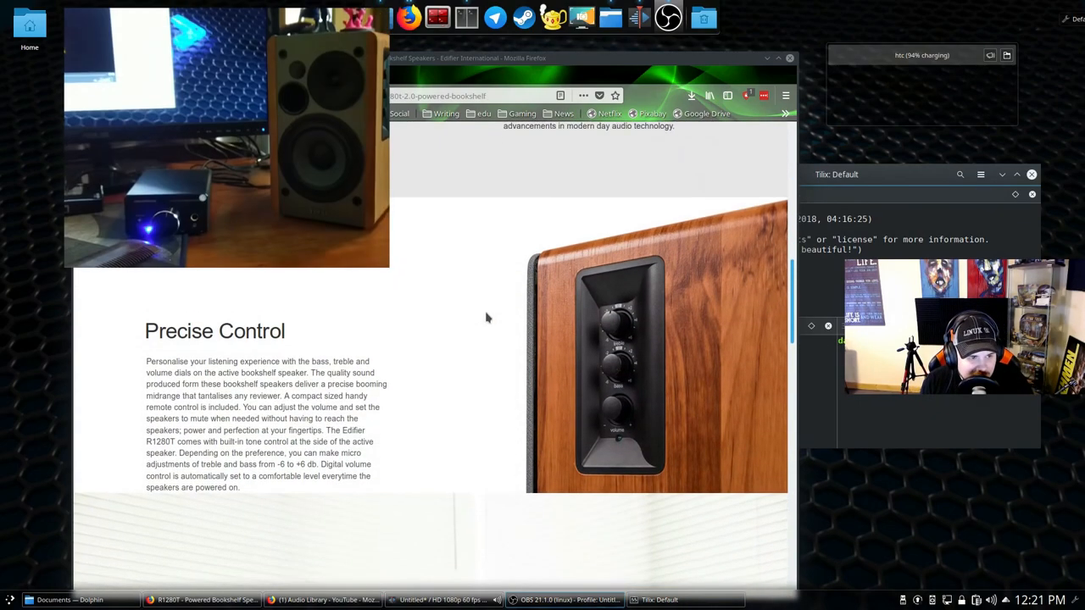
scroll("down", 3)
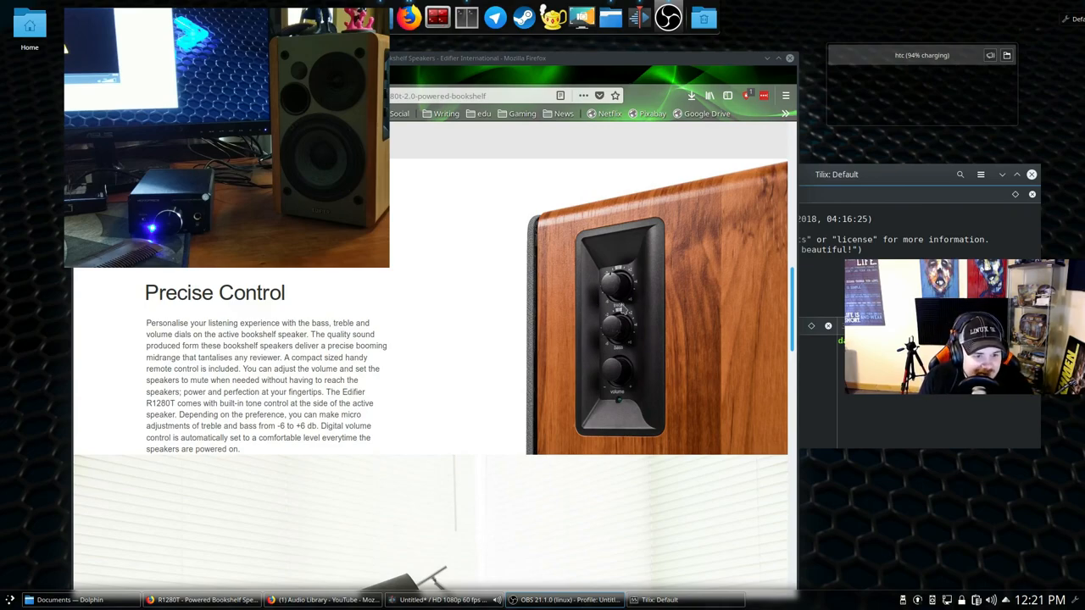
mouse_move(592, 407)
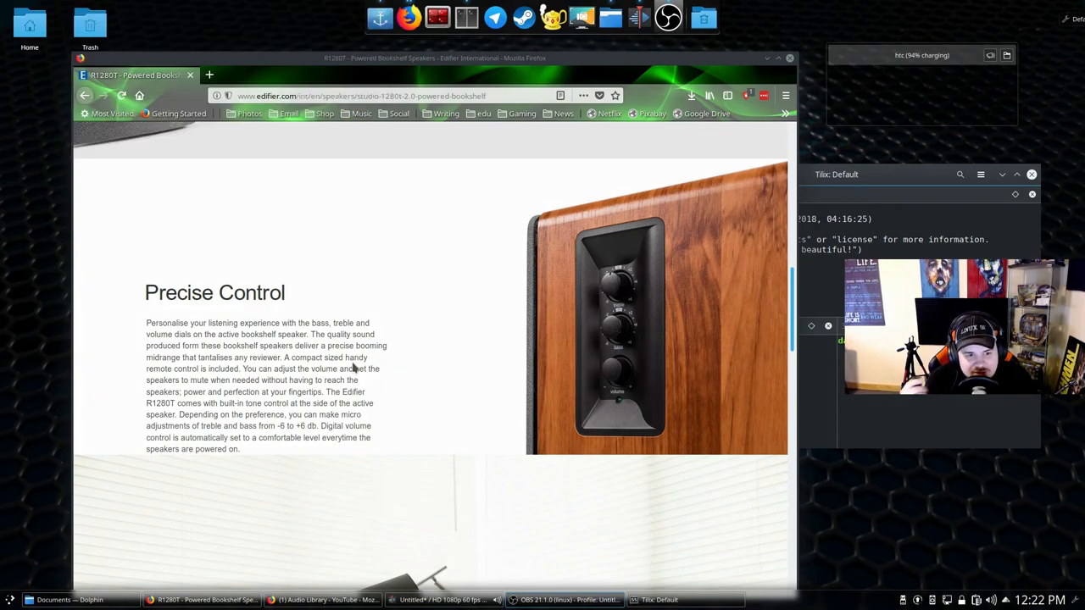
scroll("down", 3)
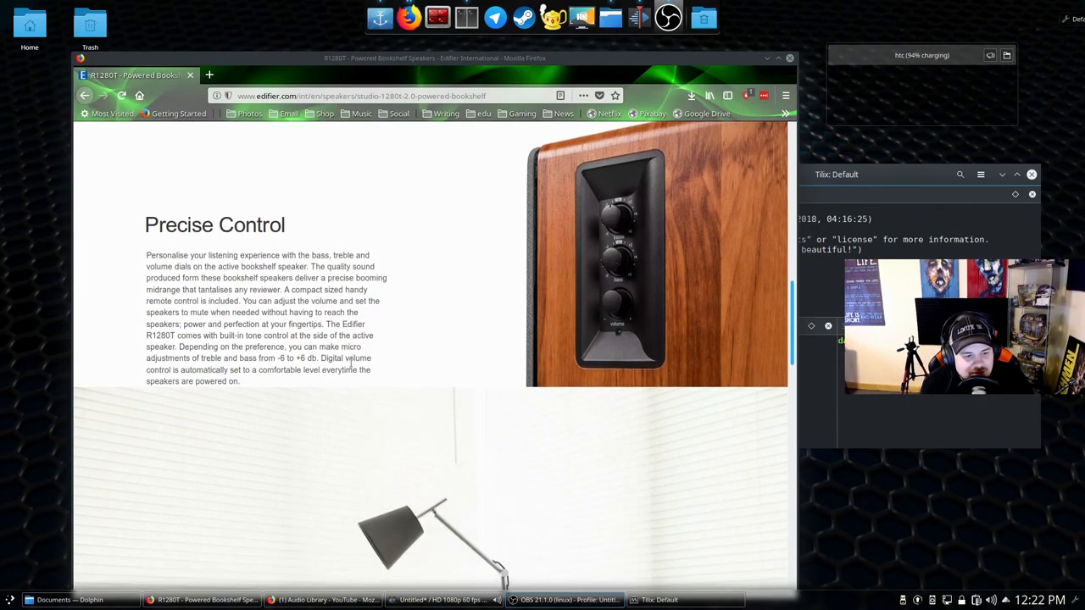
scroll("down", 3)
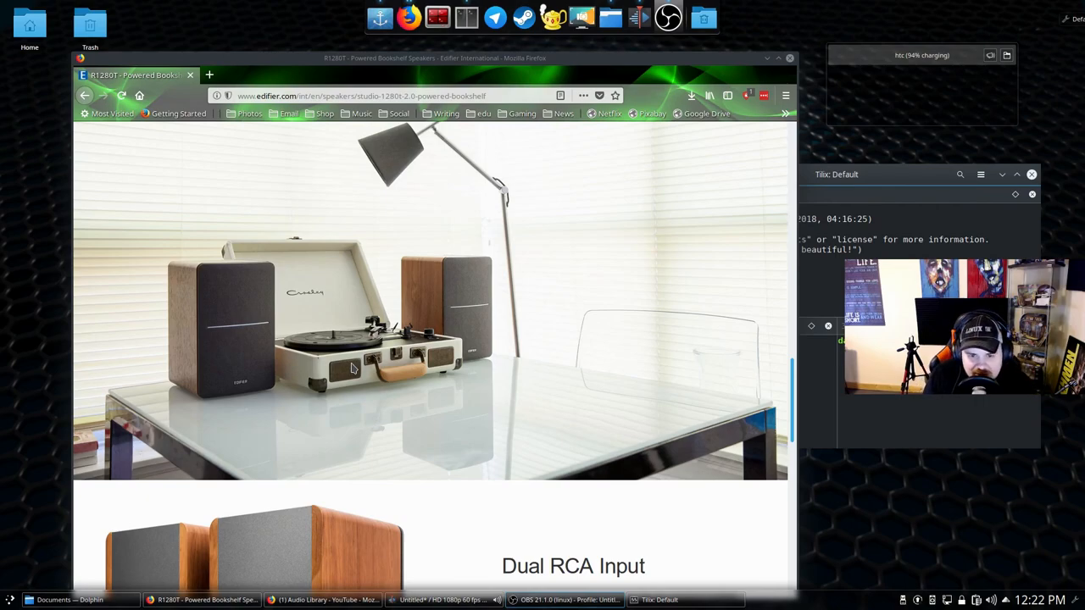
scroll("down", 3)
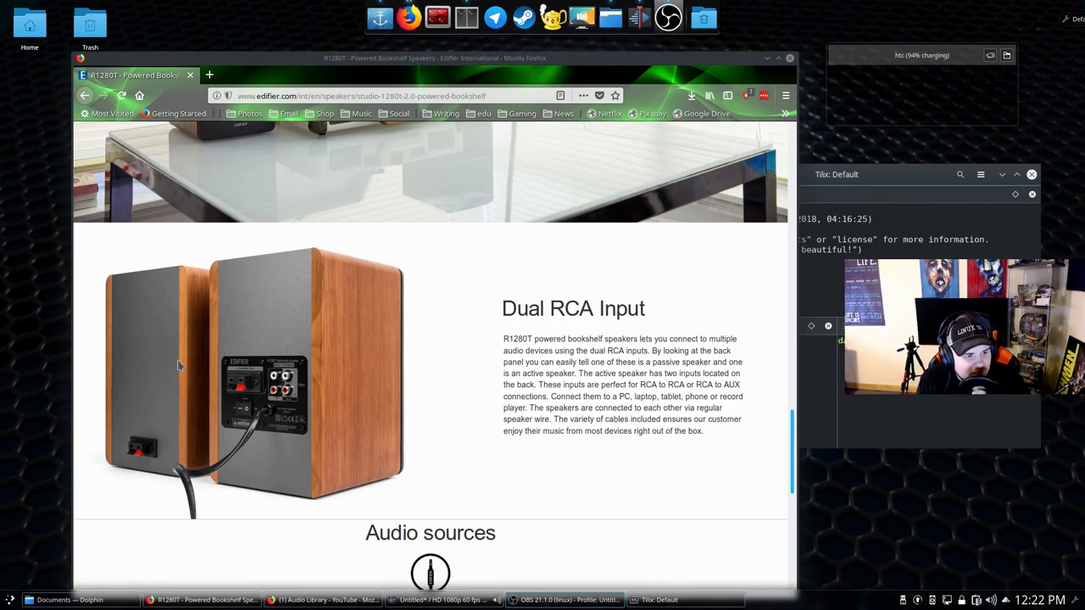
mouse_move(238, 381)
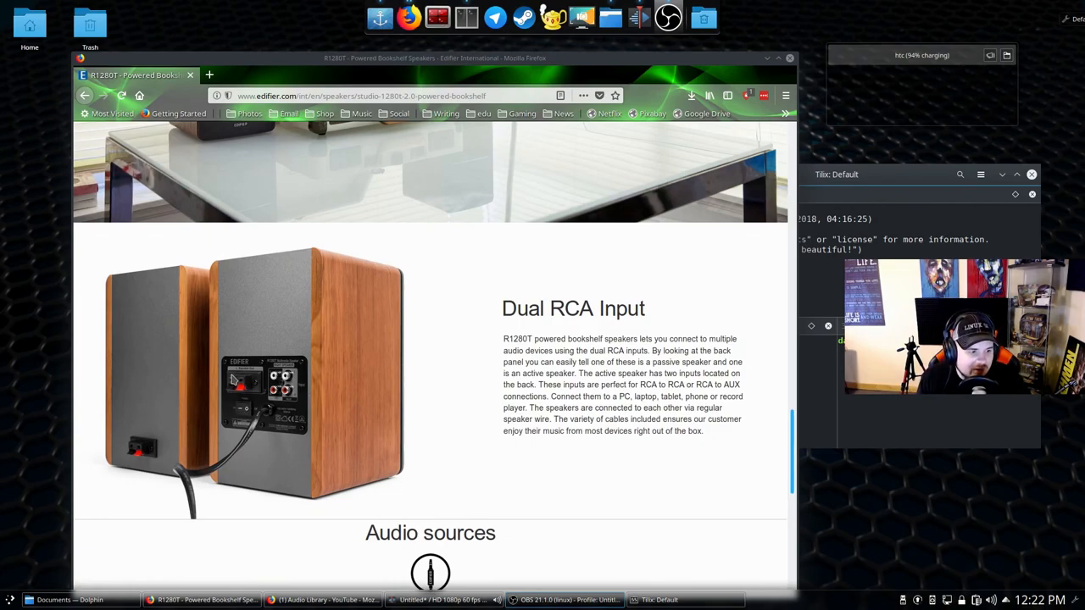
mouse_move(156, 362)
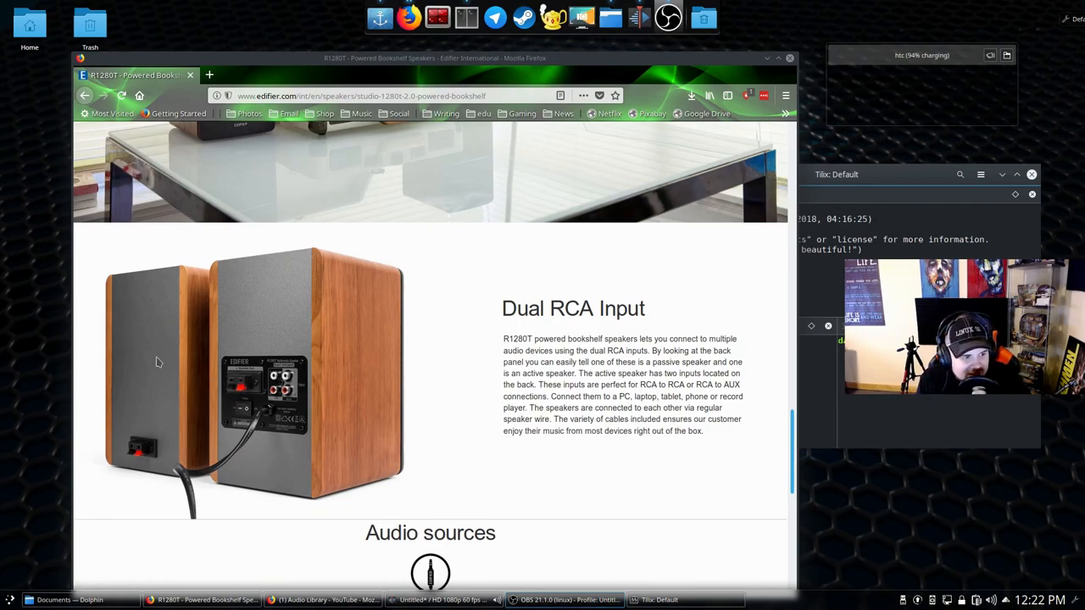
mouse_move(190, 451)
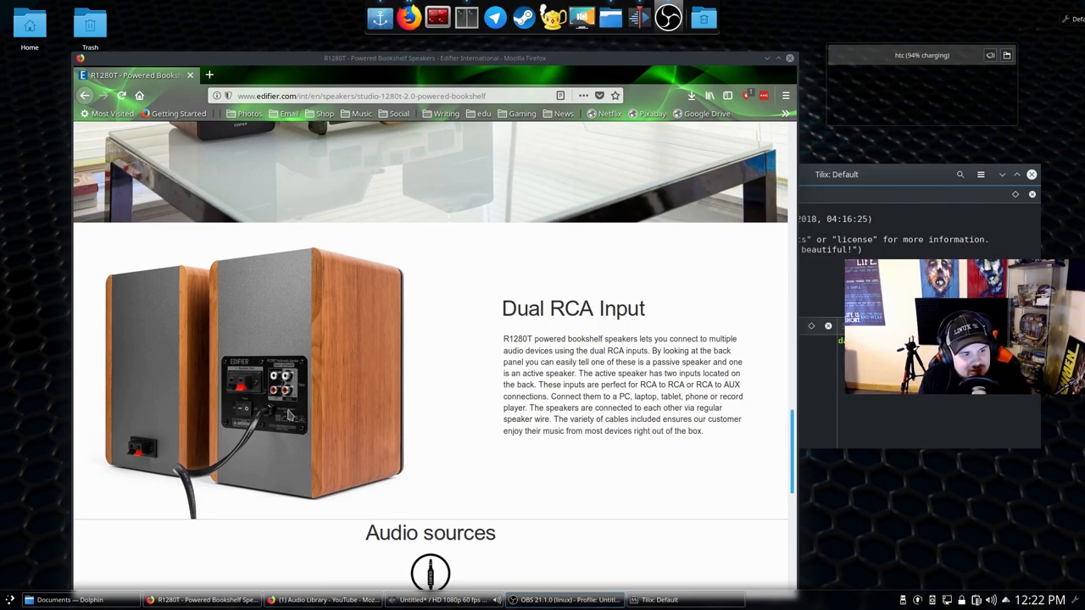
mouse_move(258, 412)
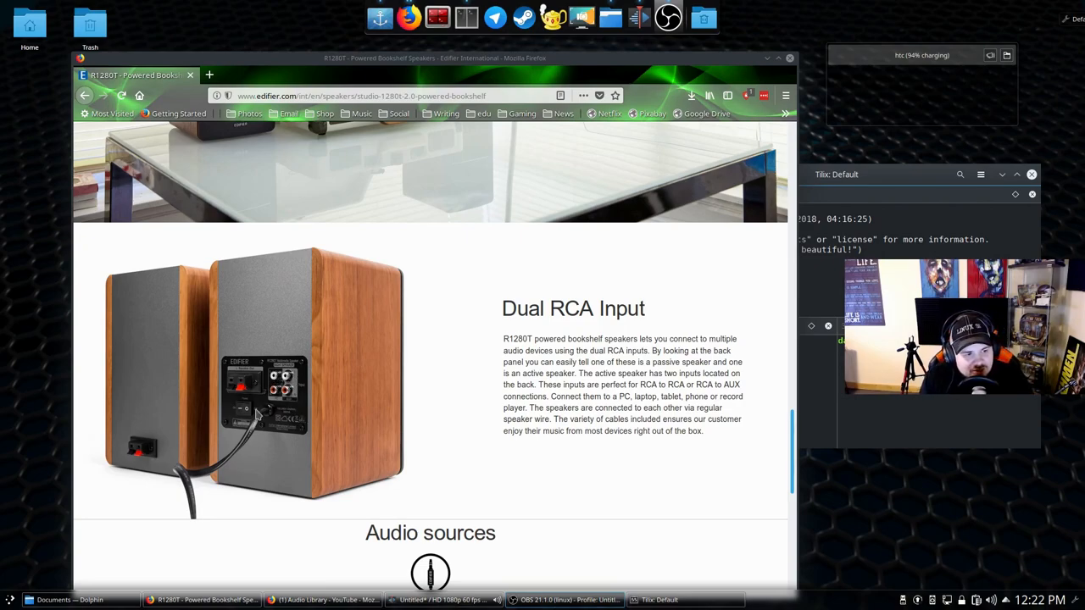
mouse_move(754, 377)
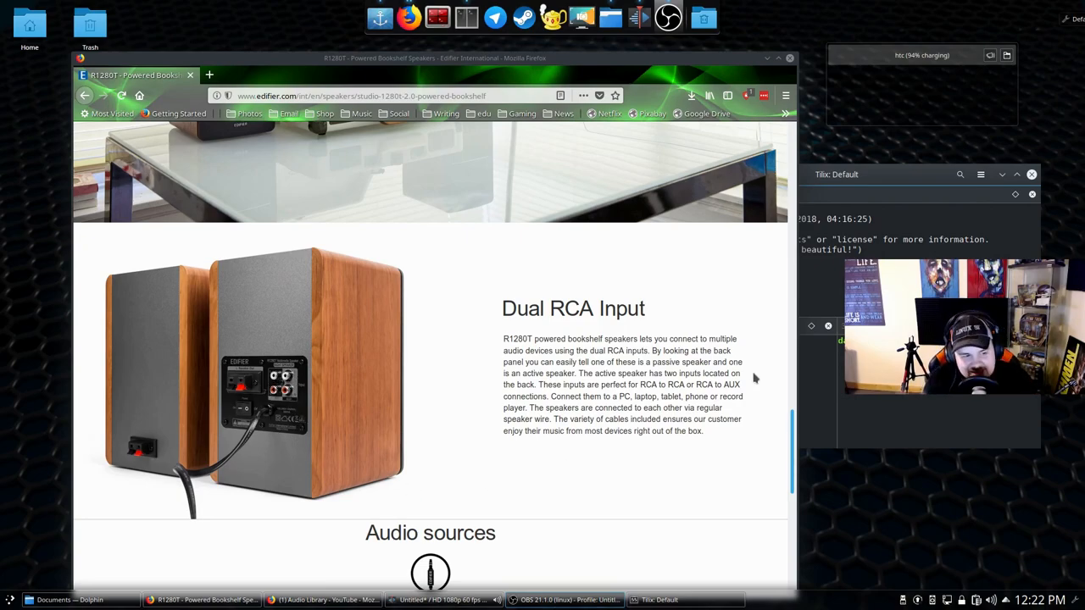
scroll("down", 3)
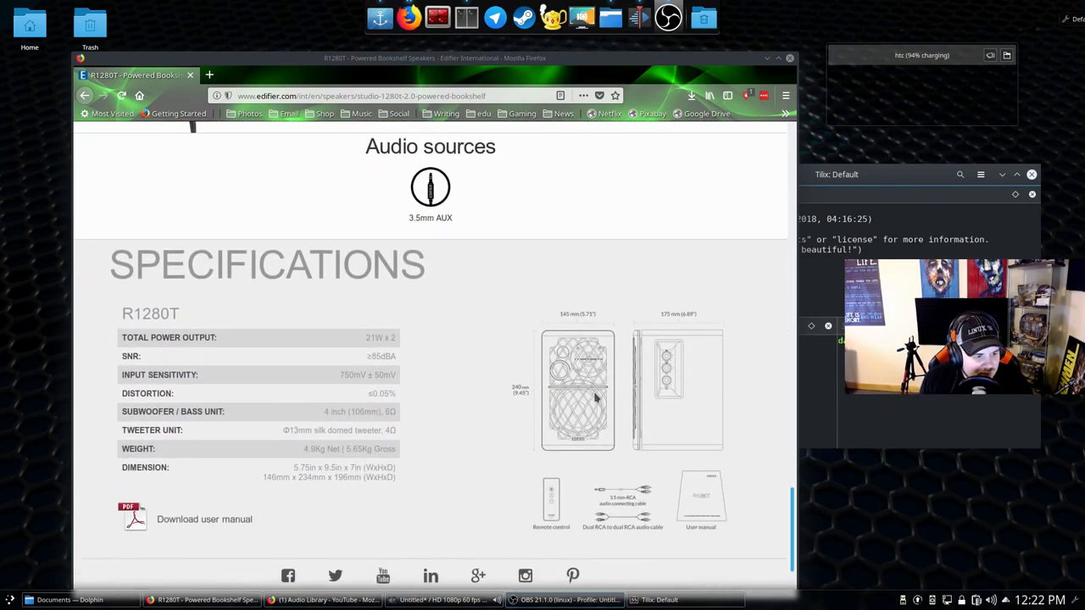
scroll("down", 3)
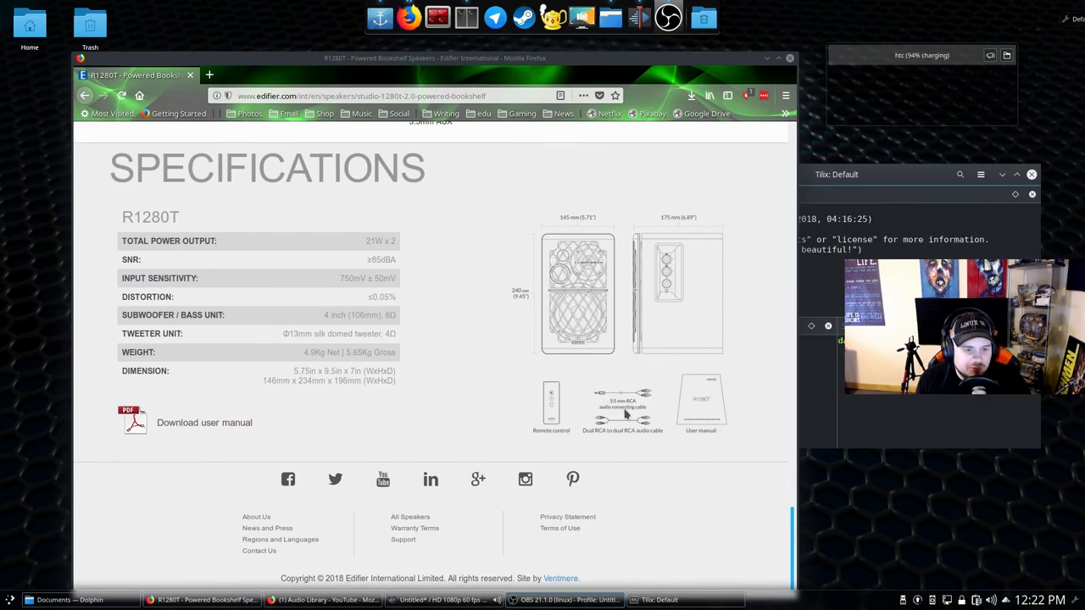
mouse_move(627, 430)
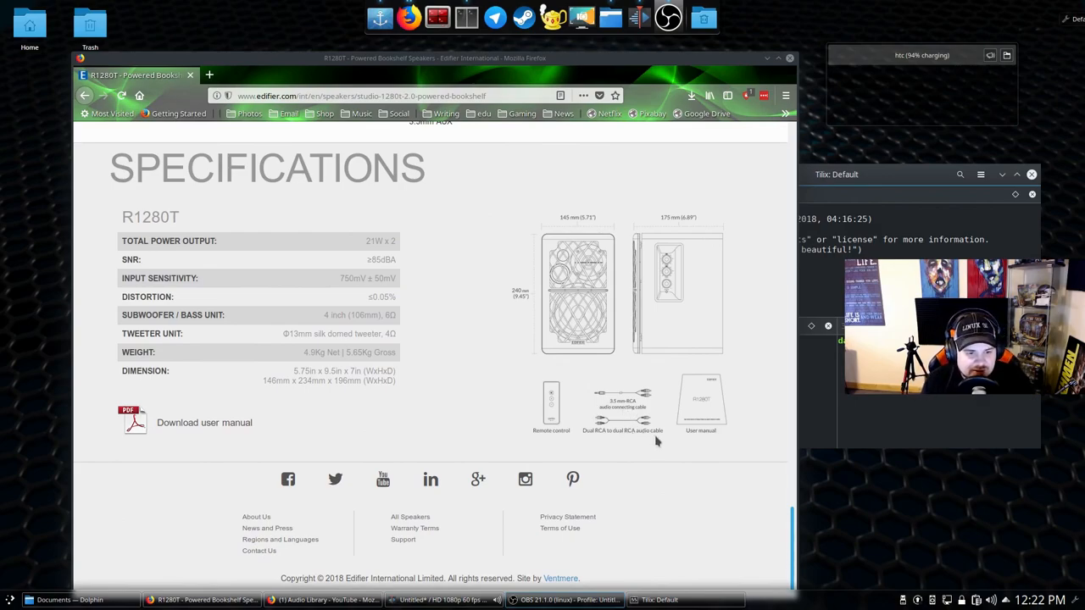
mouse_move(494, 409)
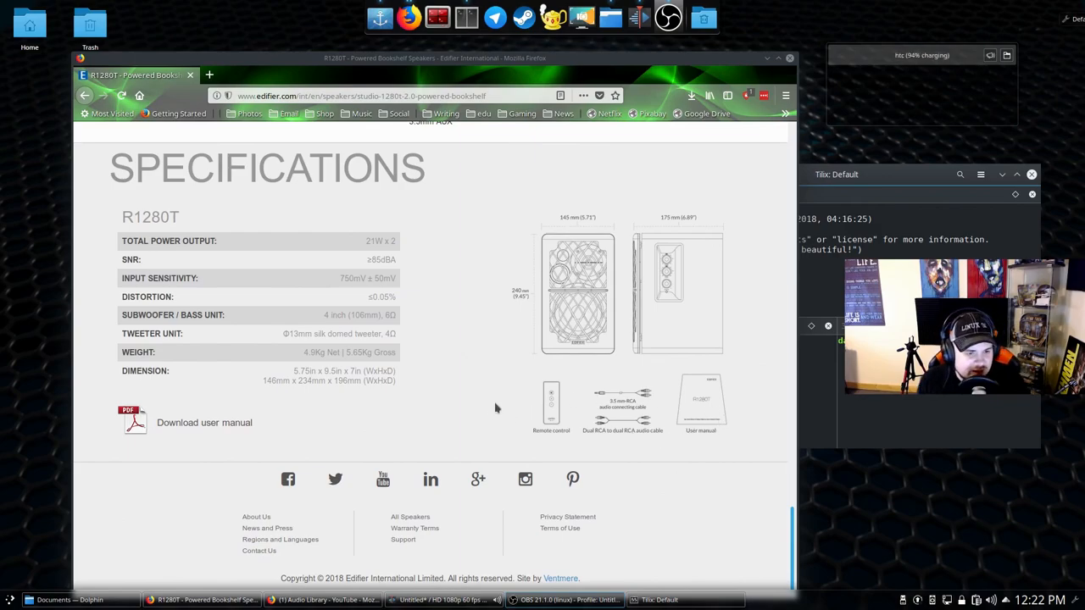
mouse_move(219, 278)
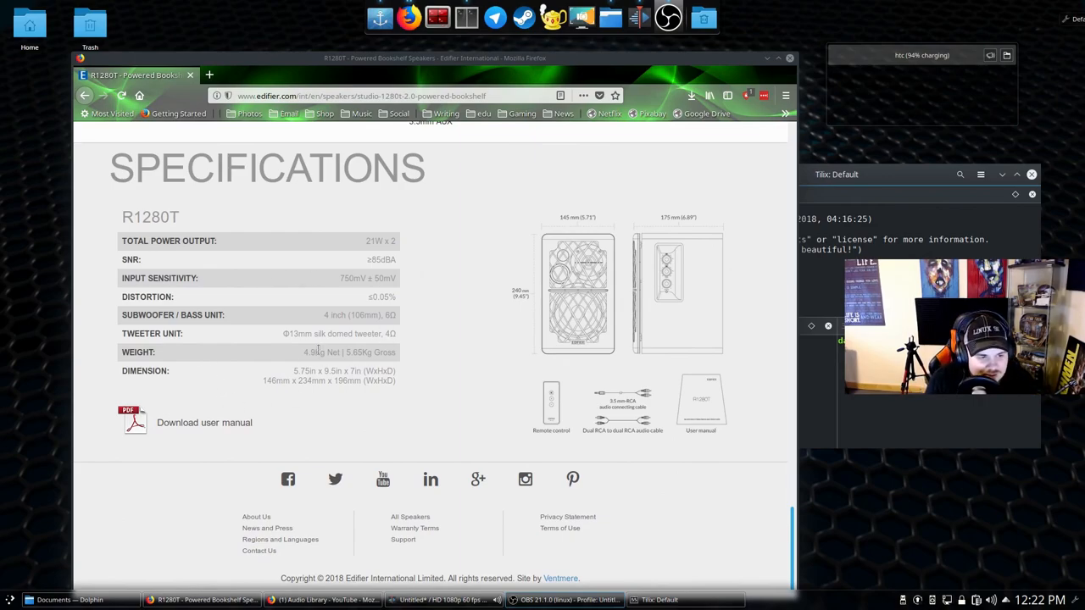
scroll("down", 3)
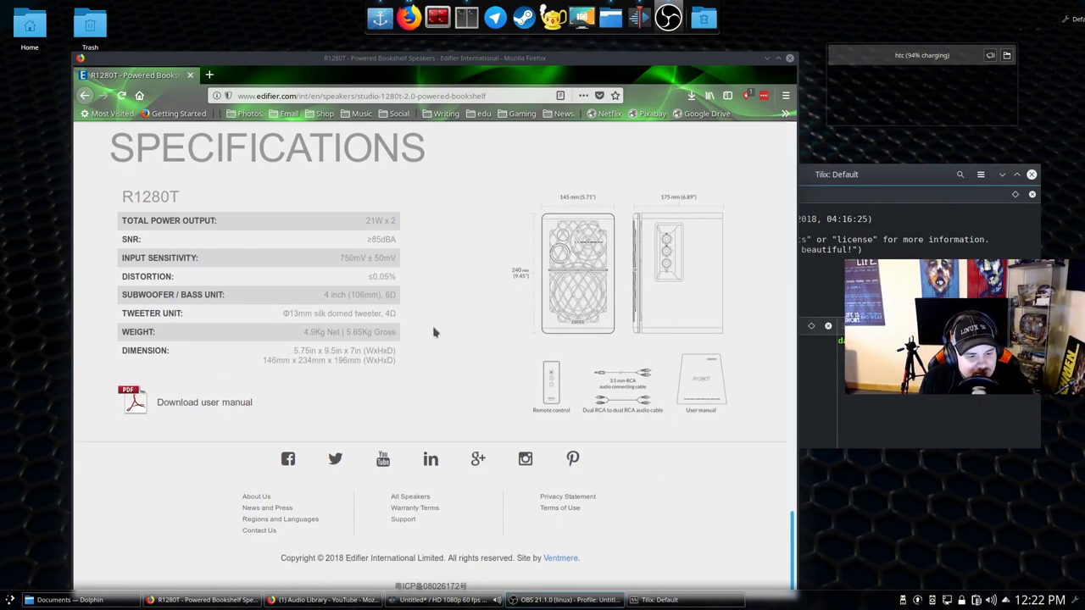